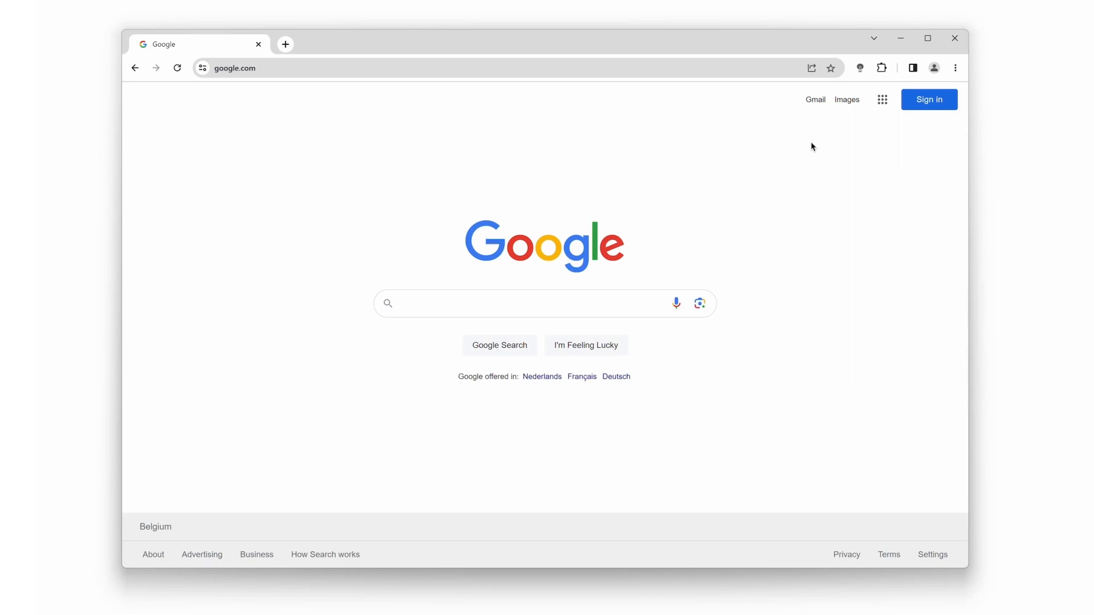
mouse_move(856, 86)
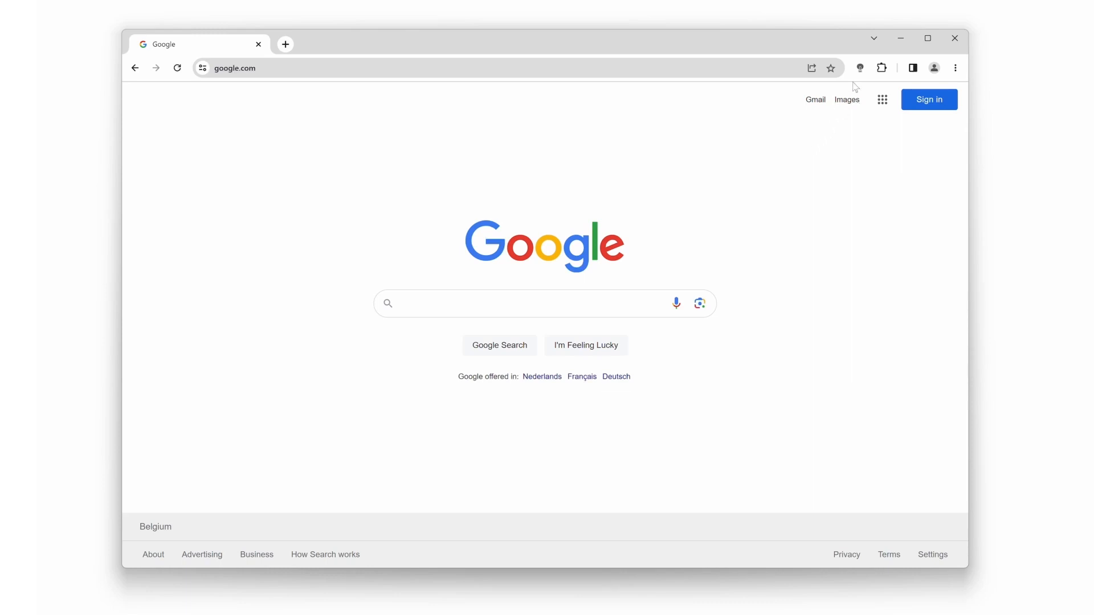
Step: From the extension icon's menu reach Options and set the dark layer to a Linear gradient
right_click(859, 67)
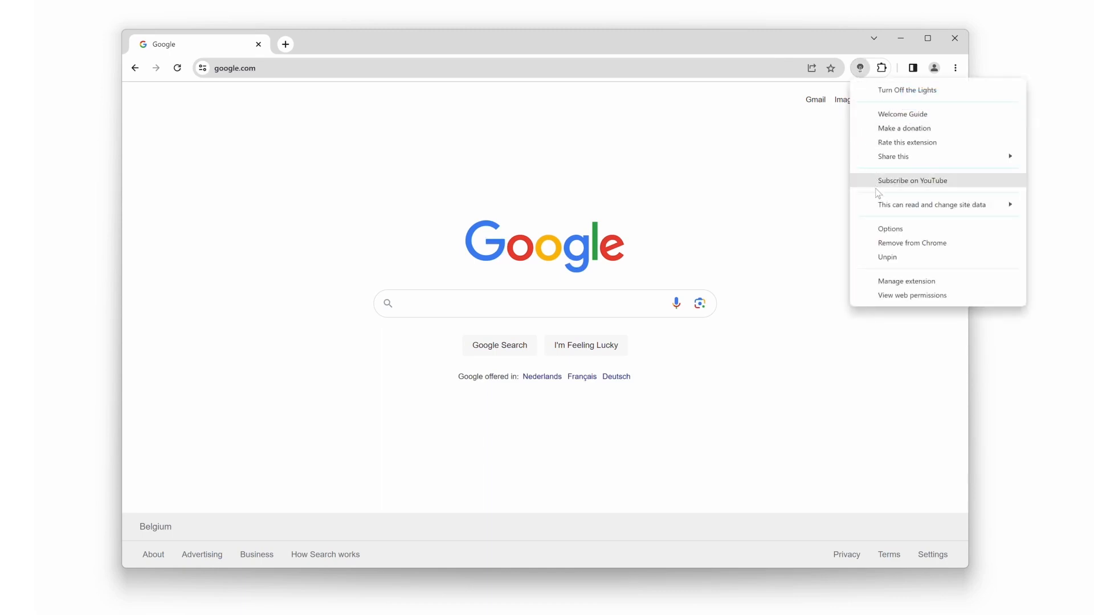
click(889, 229)
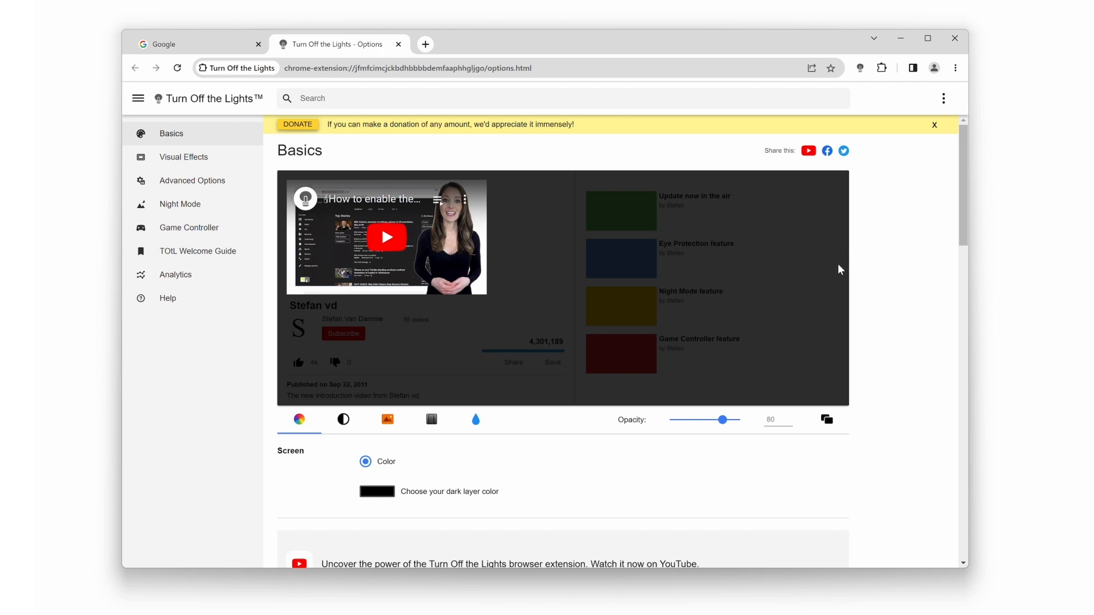
mouse_move(407, 443)
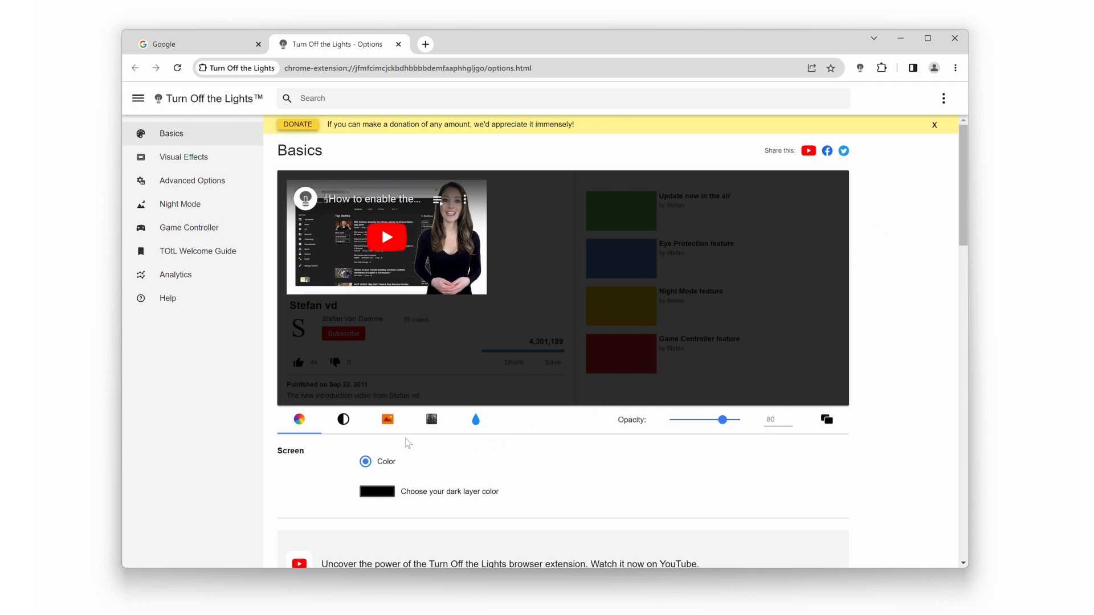
click(342, 419)
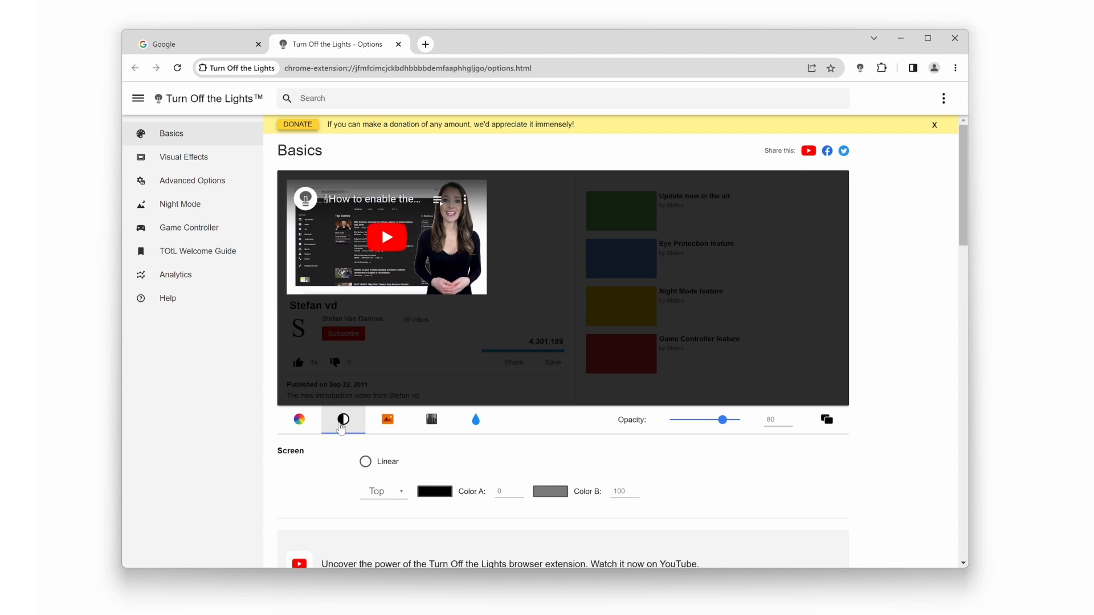
click(364, 461)
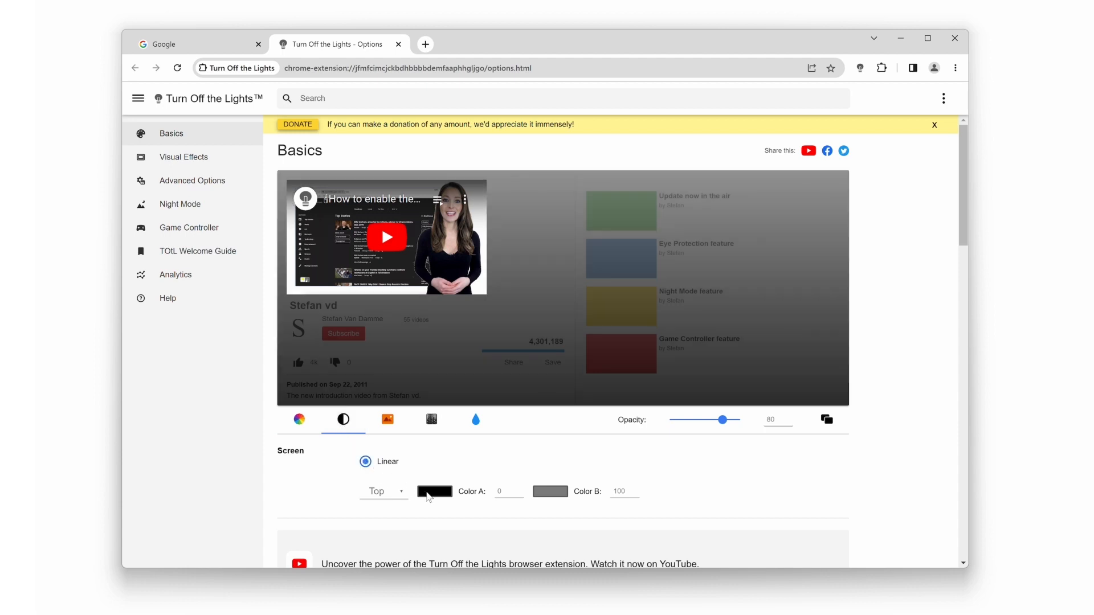
Step: Set gradient Color A to red and Color B to blue, then reopen the Color A palette
click(433, 492)
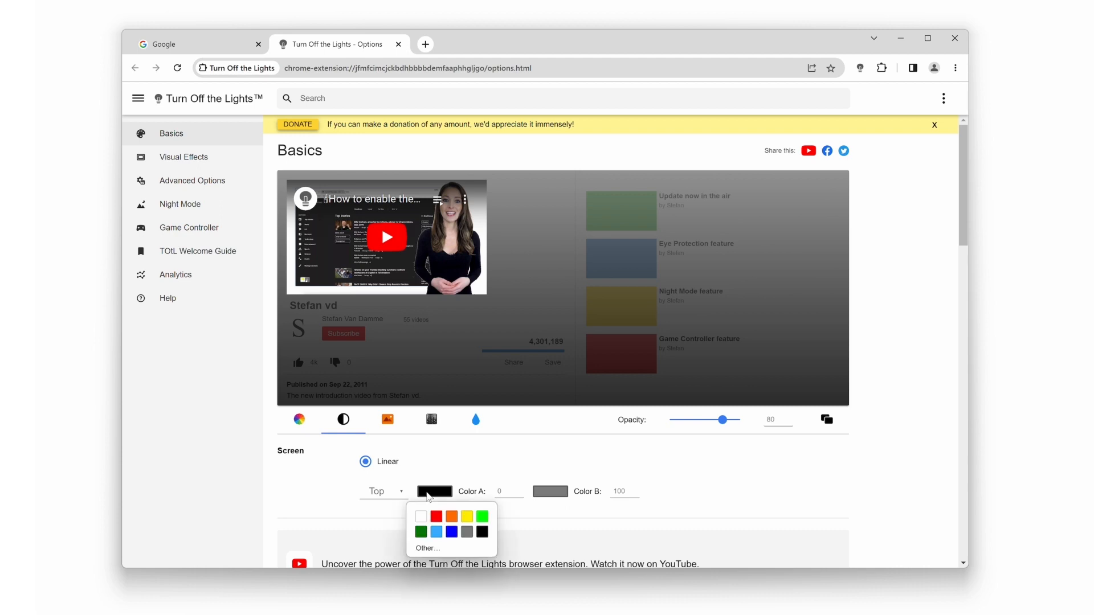
click(436, 516)
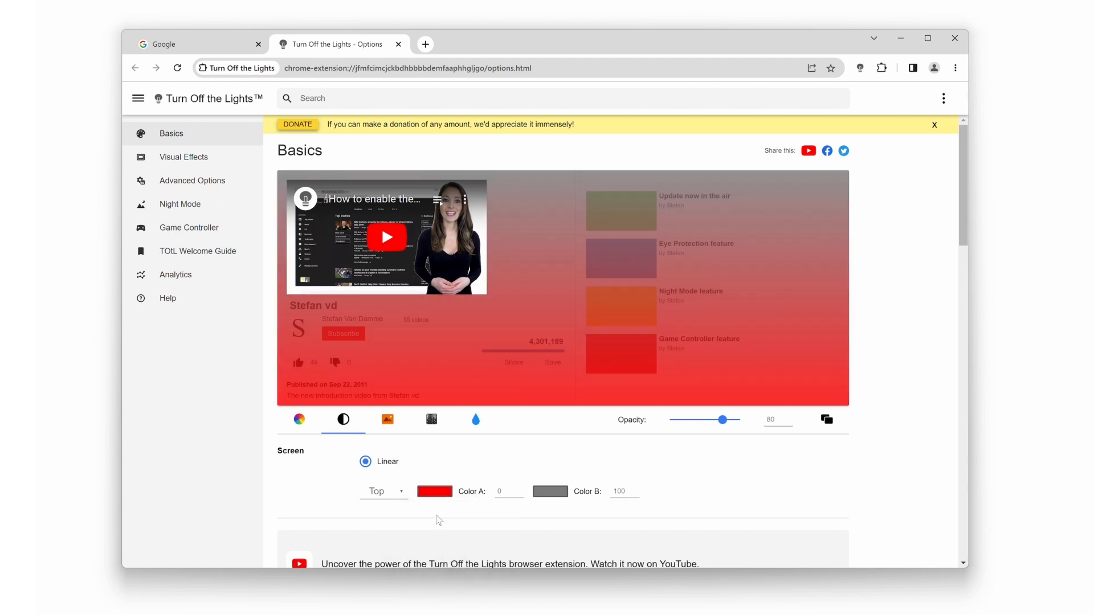
click(549, 491)
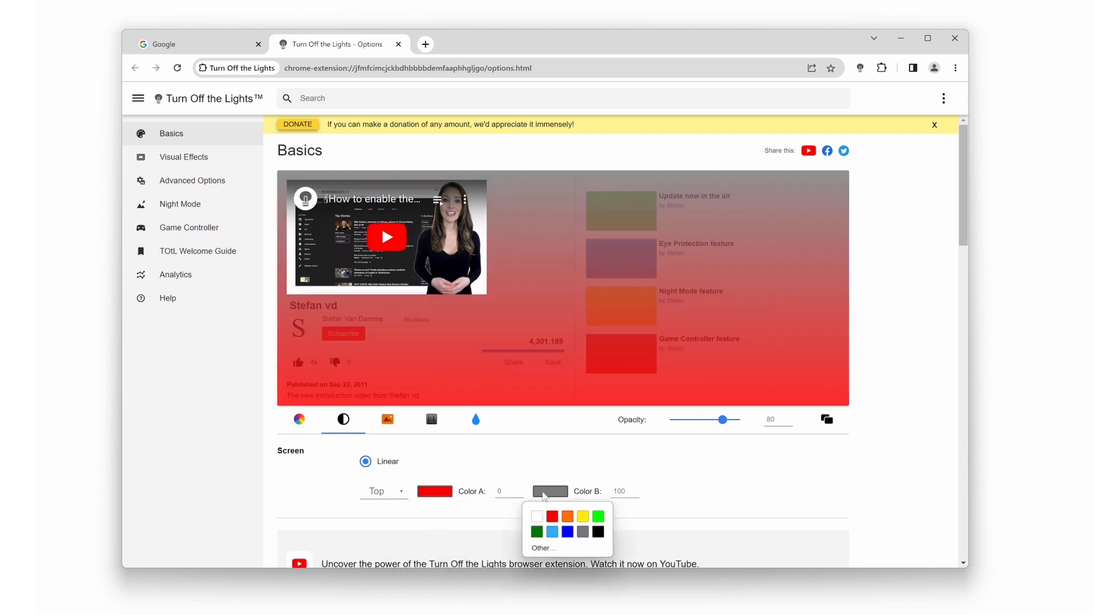
click(567, 532)
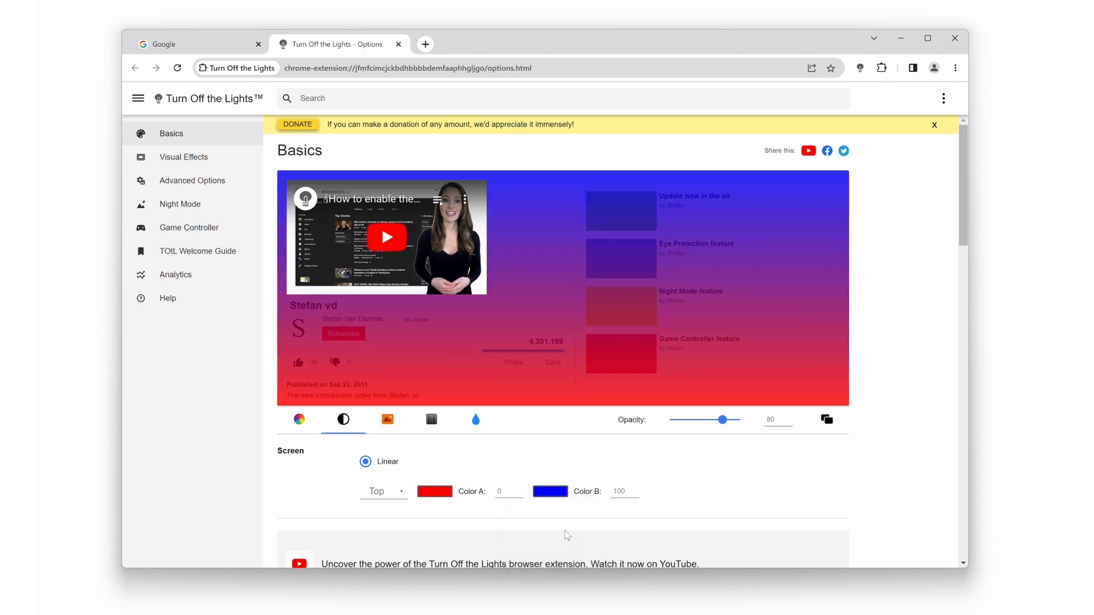
click(434, 491)
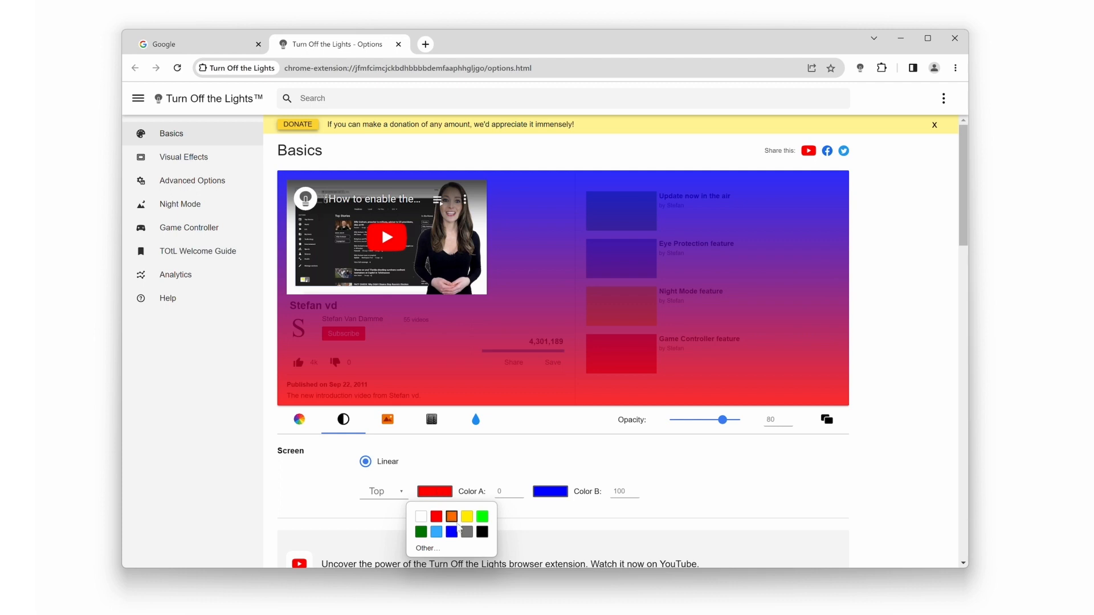
Step: Recolour the gradient: Color A teal and Color B dark navy via Other..
click(426, 548)
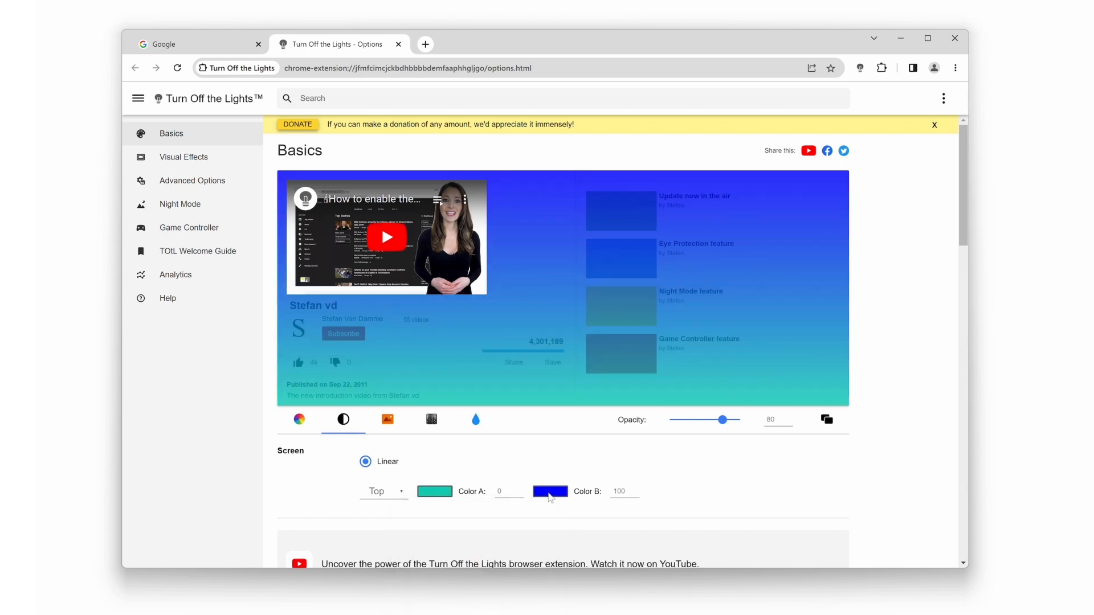
click(549, 491)
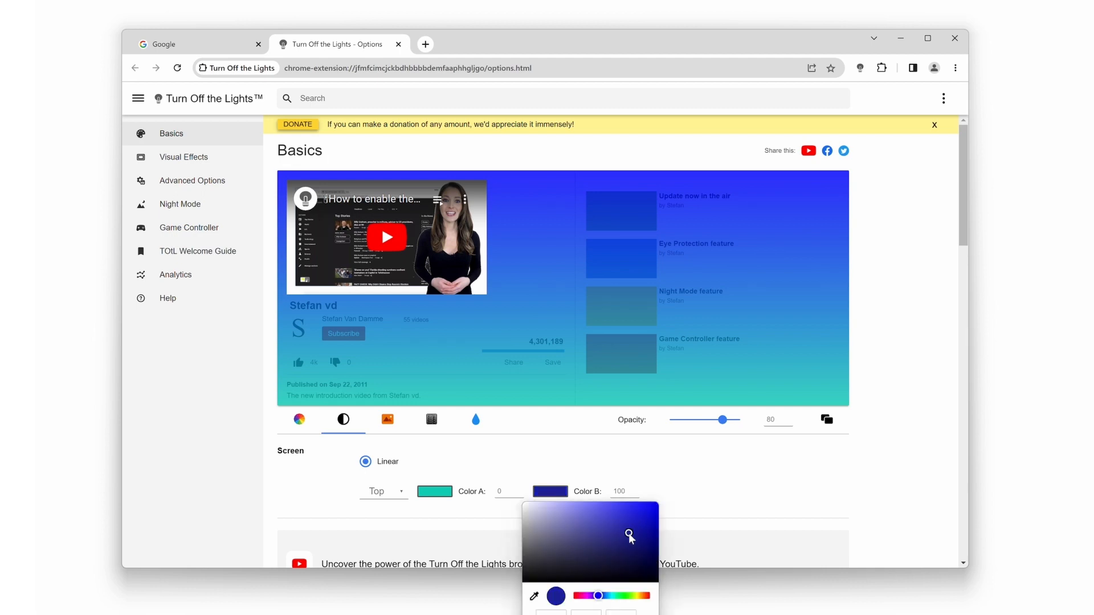
click(602, 464)
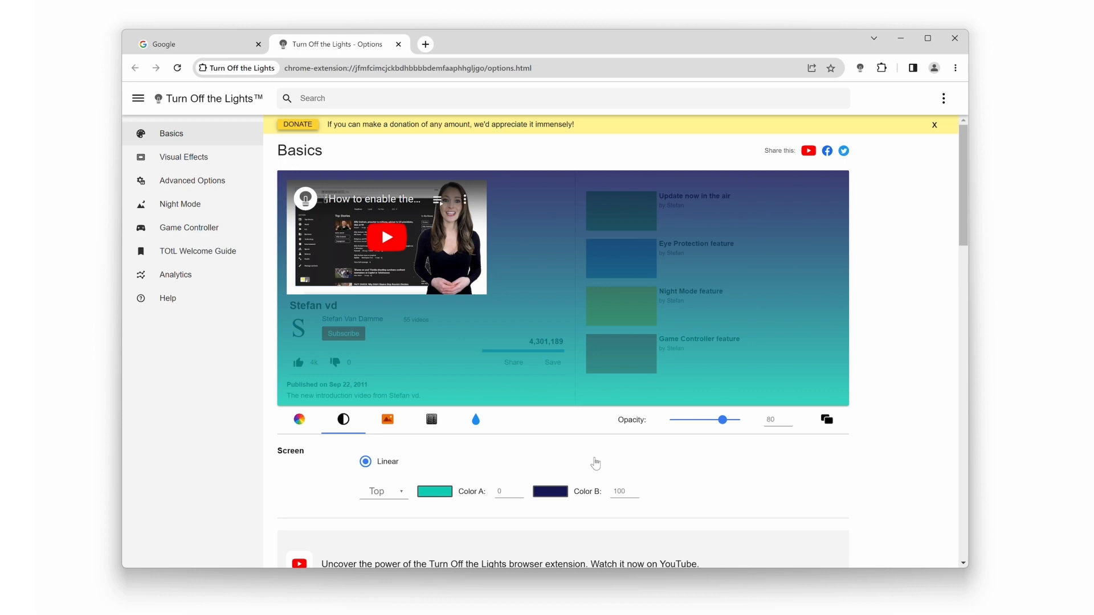
mouse_move(198, 48)
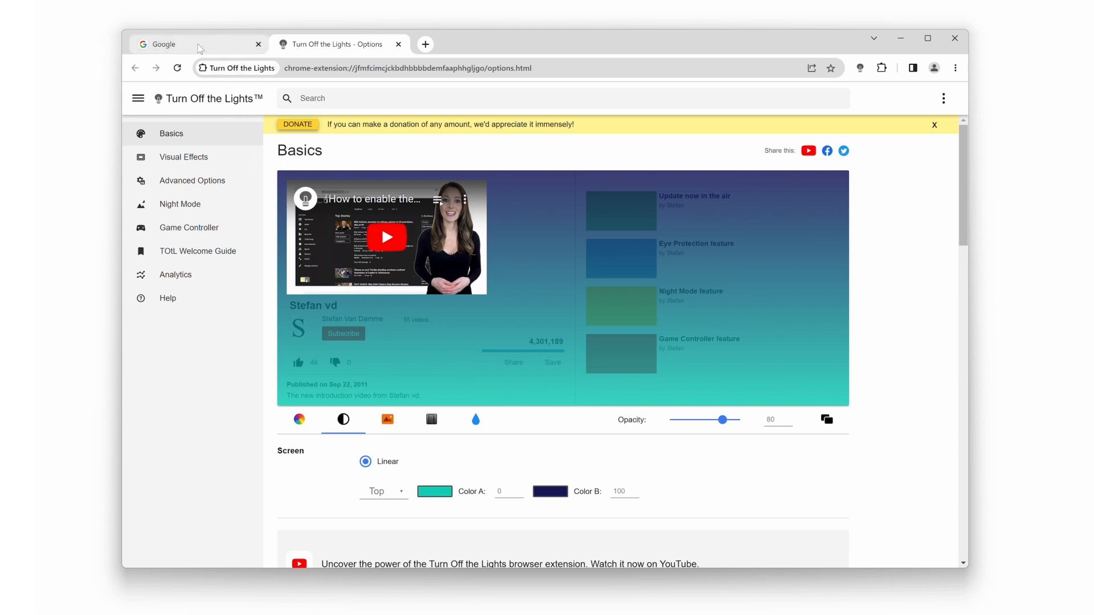
Step: Dim the Google homepage with the gradient using the extension icon
click(195, 44)
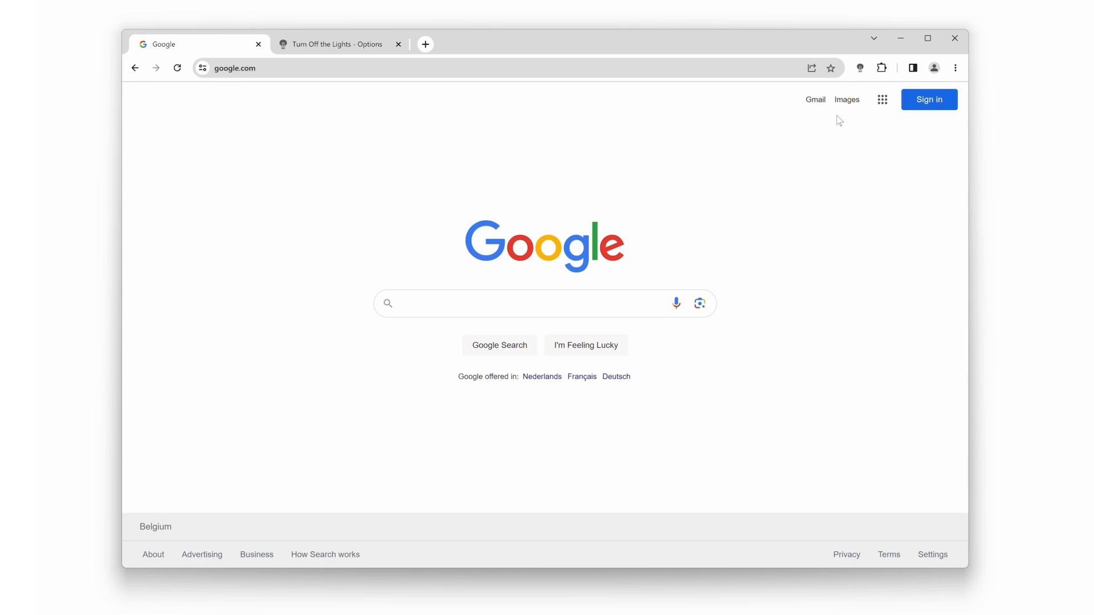
click(859, 67)
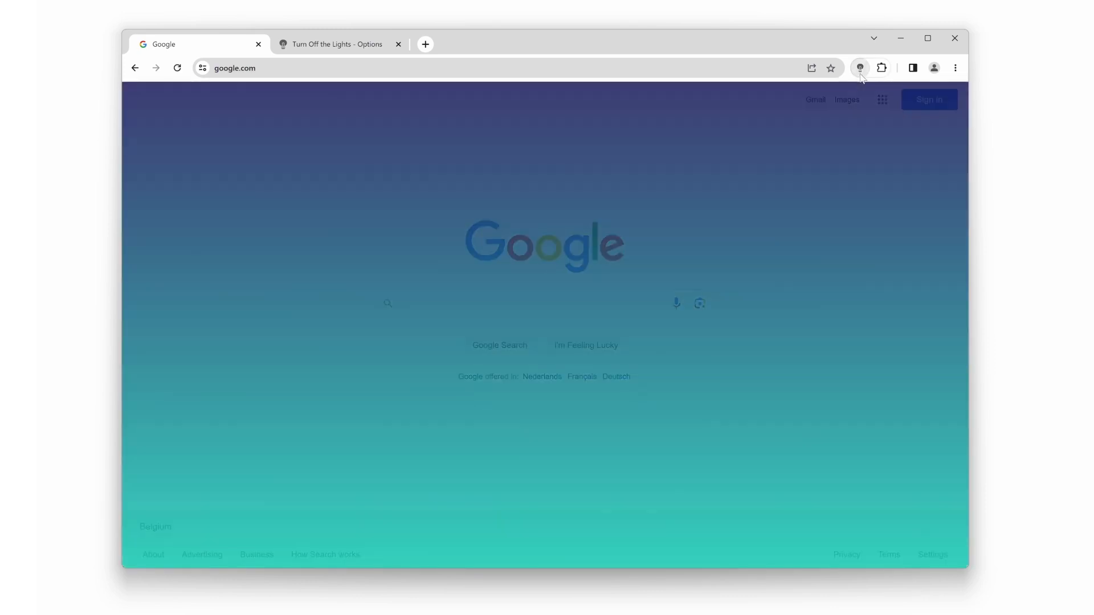